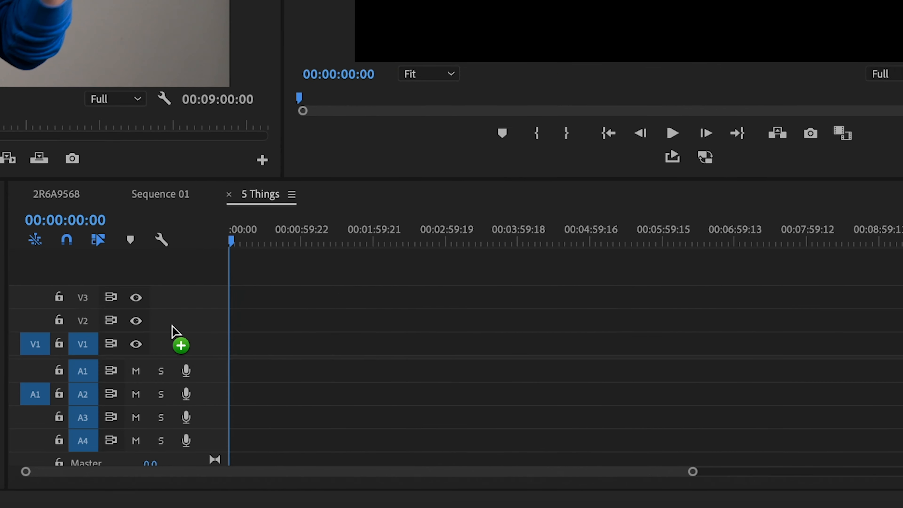
Step: Load Change Color iii.mp4 from the bin into the Source Monitor for previewing
drag(181, 344, 360, 345)
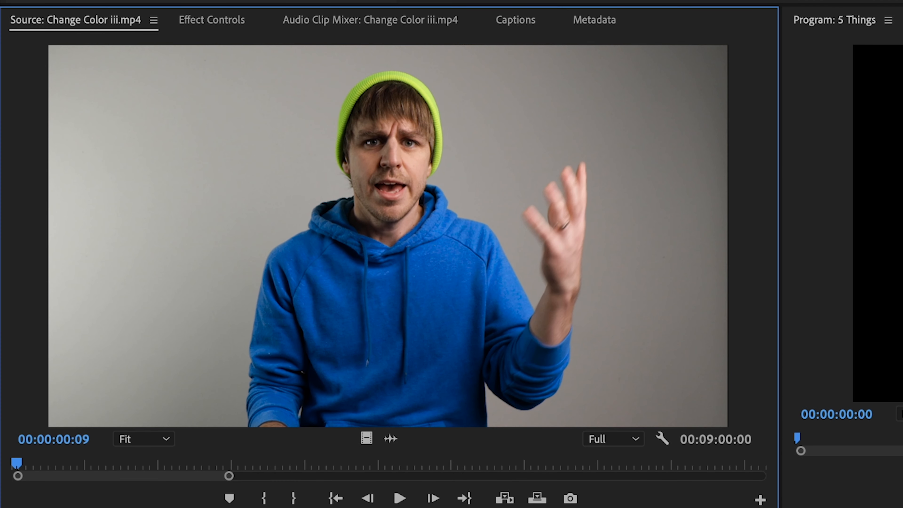
mouse_move(246, 188)
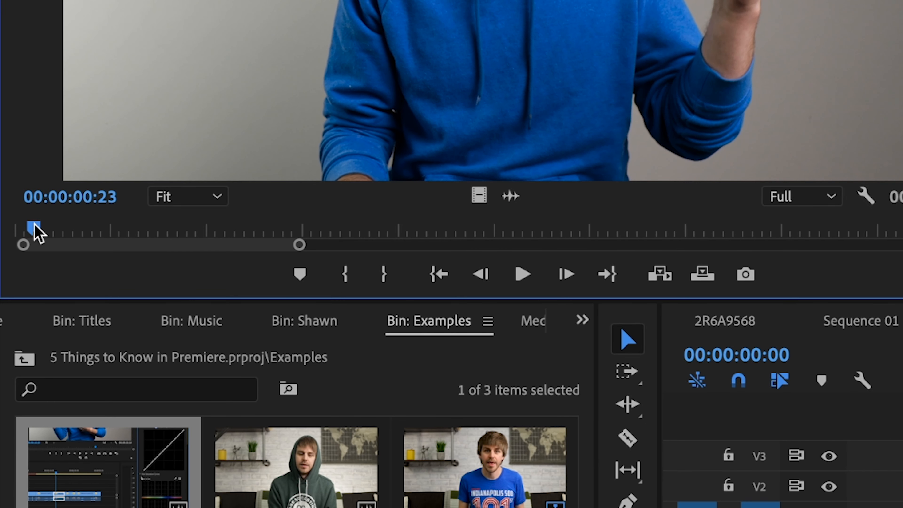
Step: Mark an In point near the clip start and move the playhead to about 00:00:23:22 for the Out
key(i)
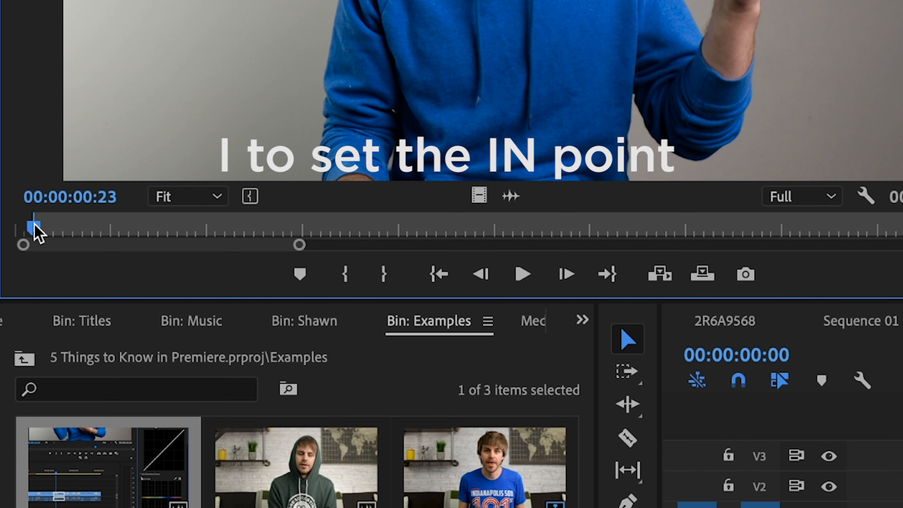
drag(34, 226, 204, 226)
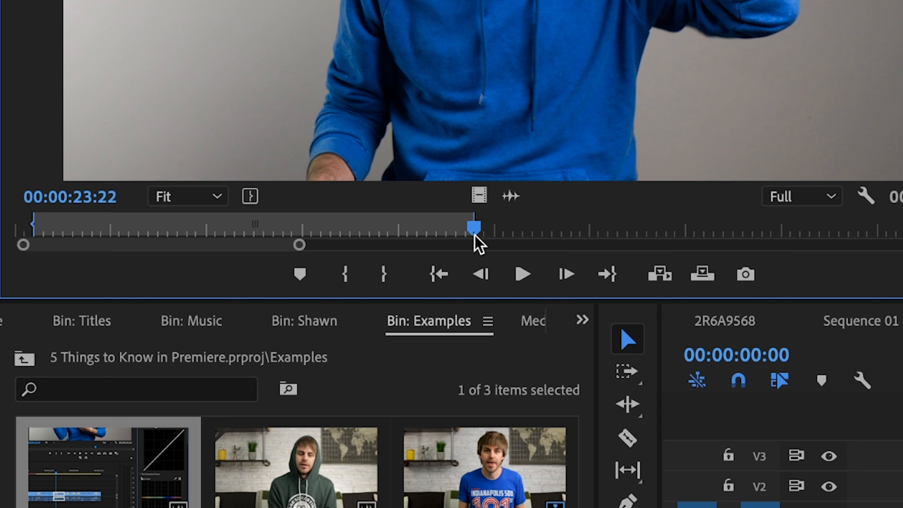
mouse_move(286, 287)
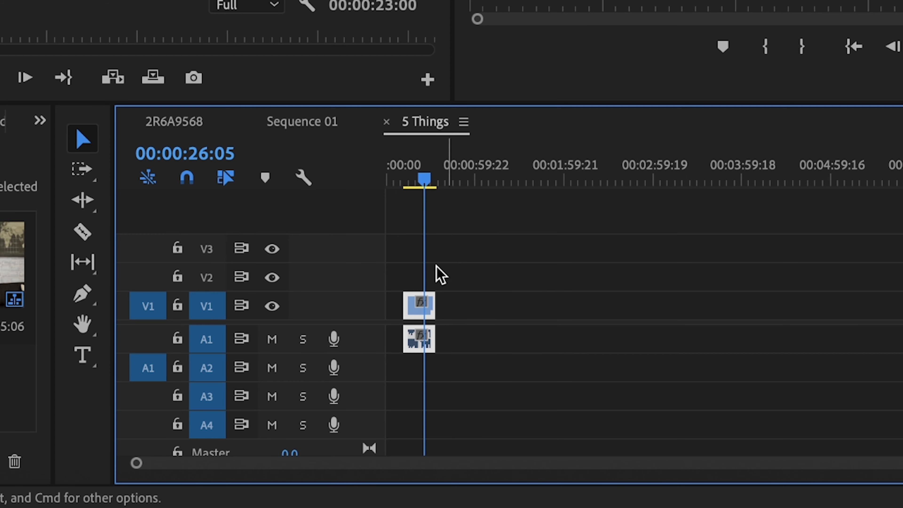
mouse_move(446, 327)
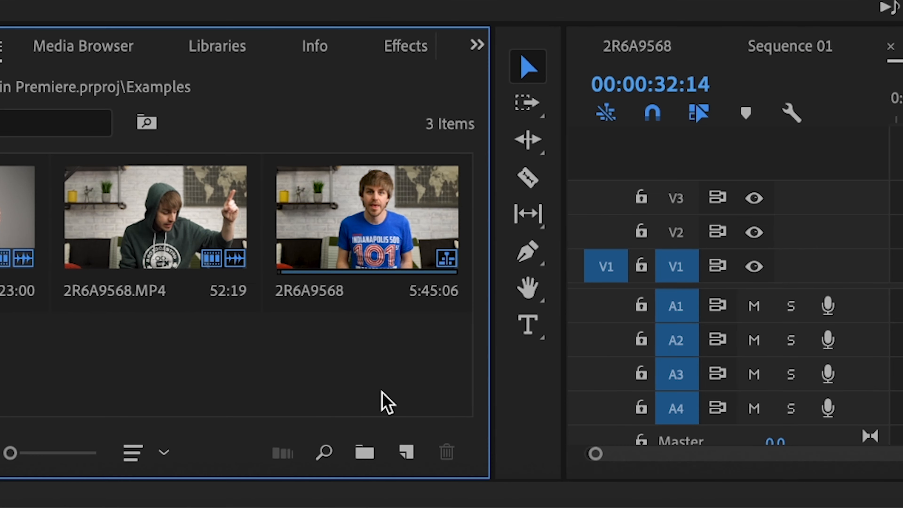
Step: Create a new Adjustment Layer from the Project panel's New Item list
click(405, 452)
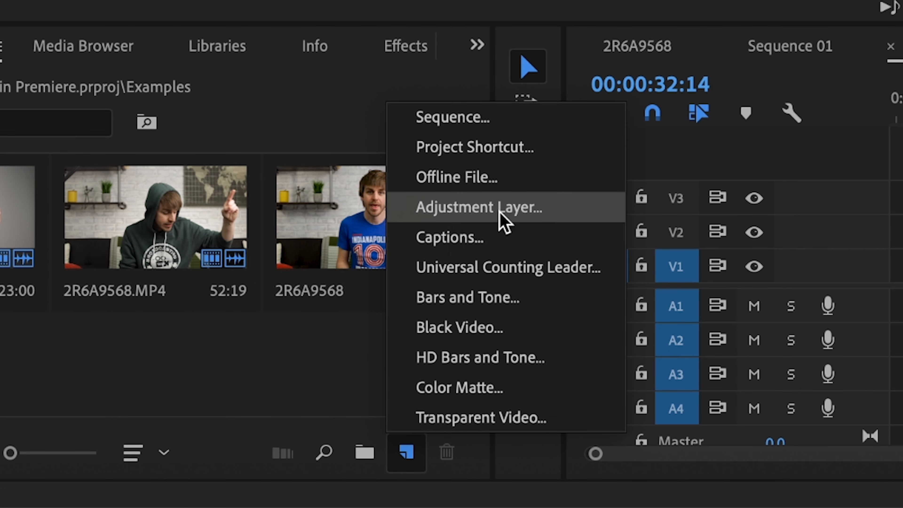
click(479, 207)
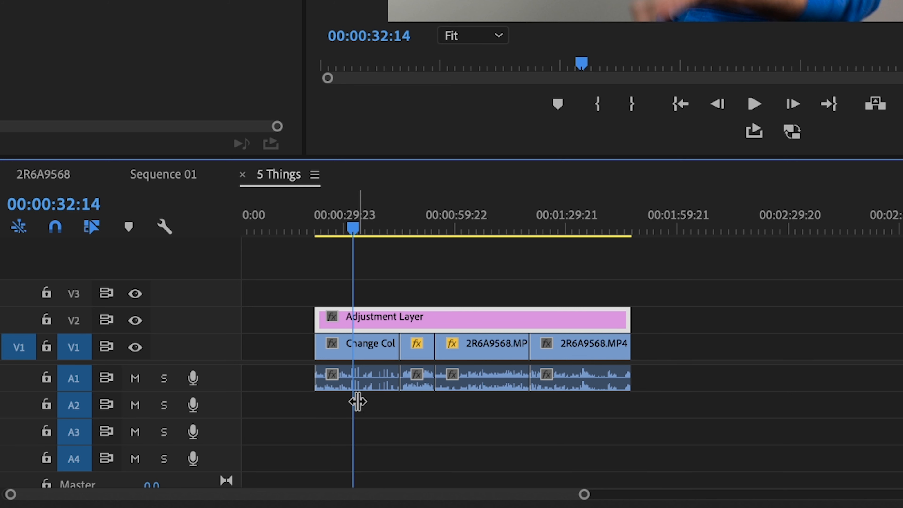
mouse_move(402, 416)
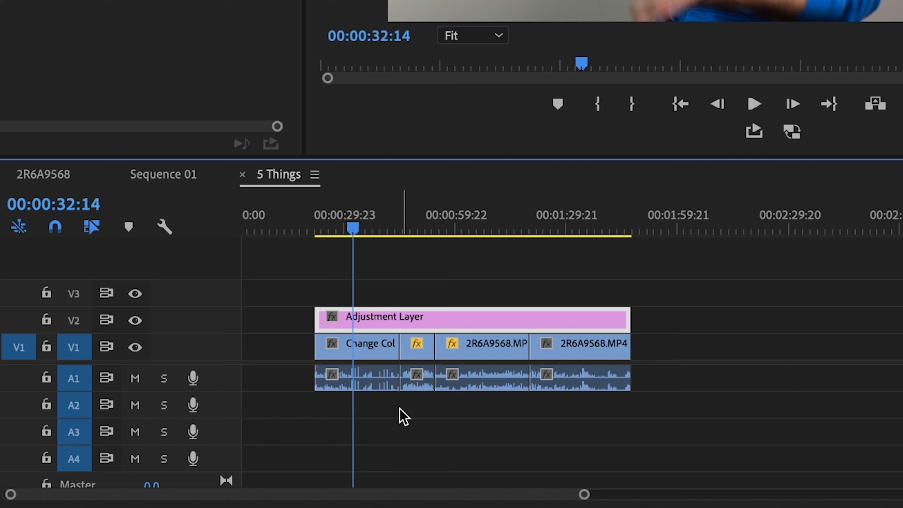
Step: Deselect the timeline clips and select the Adjustment Layer spanning them on V2
click(480, 344)
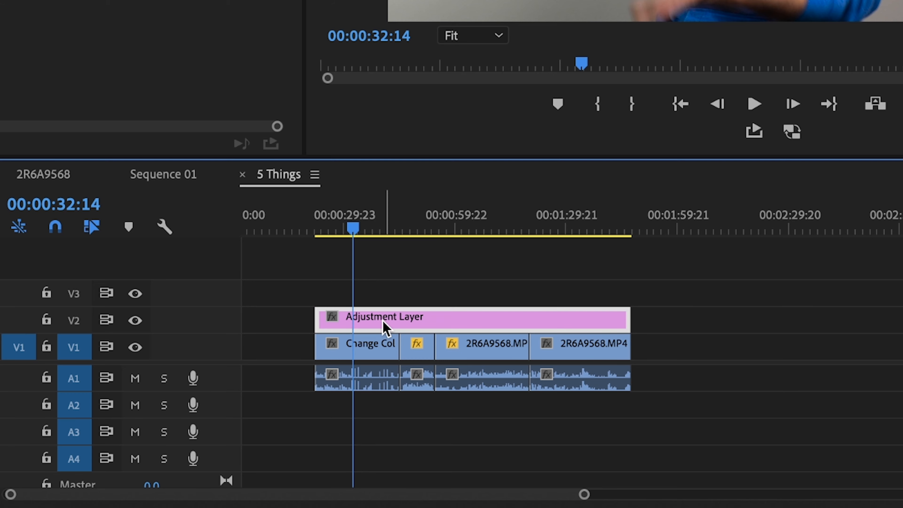
click(36, 36)
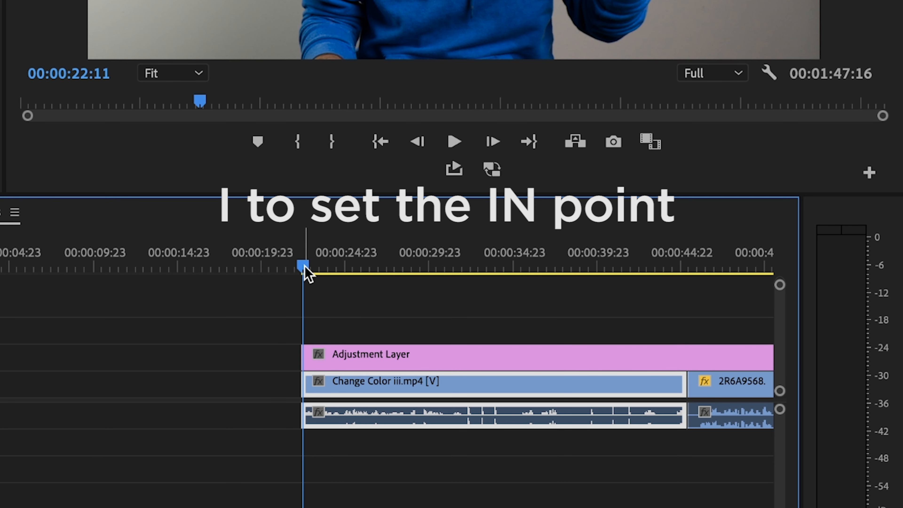
Step: Mark the sequence In point at the start of Change Color iii.mp4
key(i)
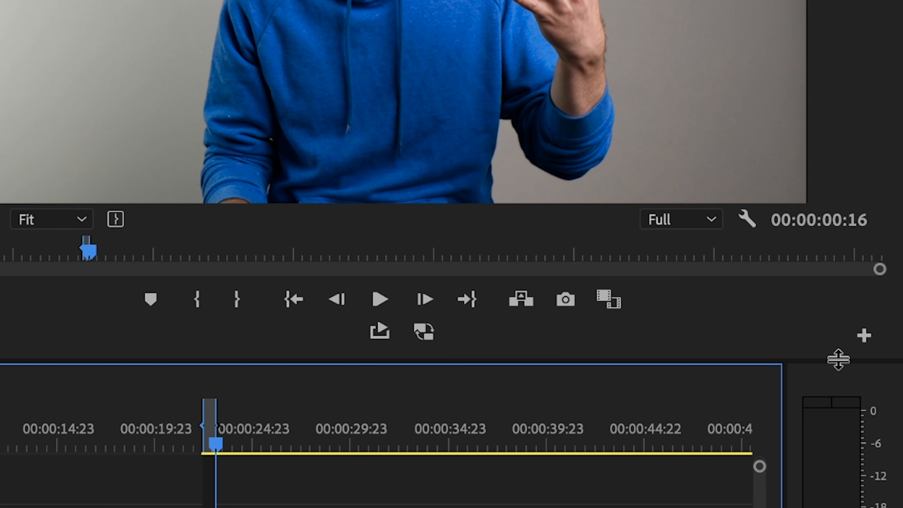
Step: Check the Program Monitor Button Editor, then clear the sequence Out point from the ruler
click(863, 335)
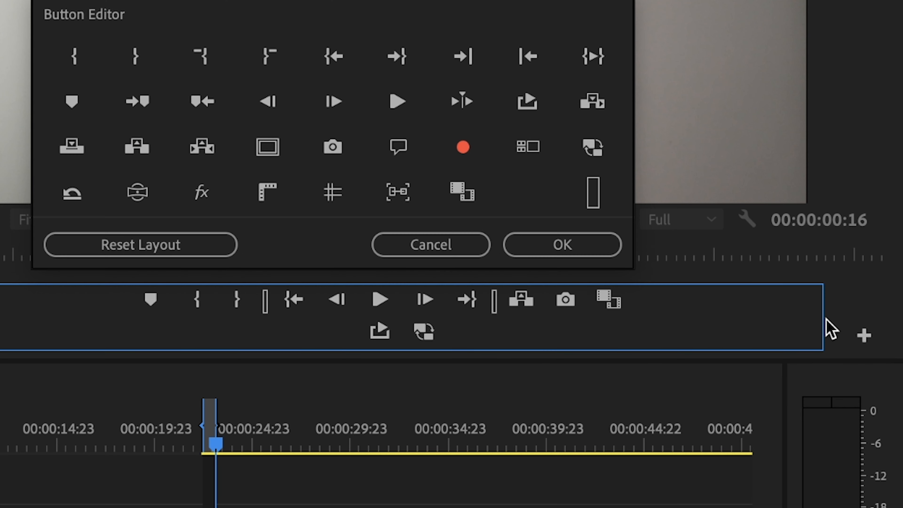
mouse_move(383, 350)
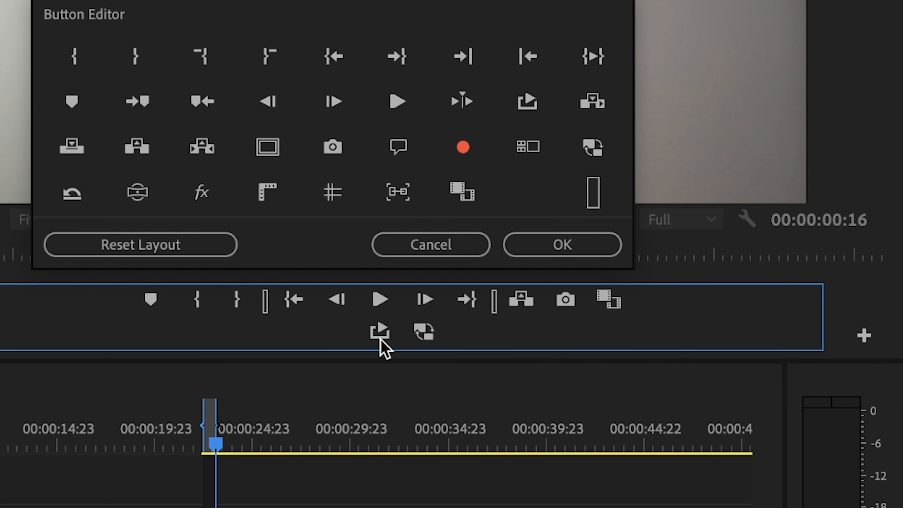
click(562, 245)
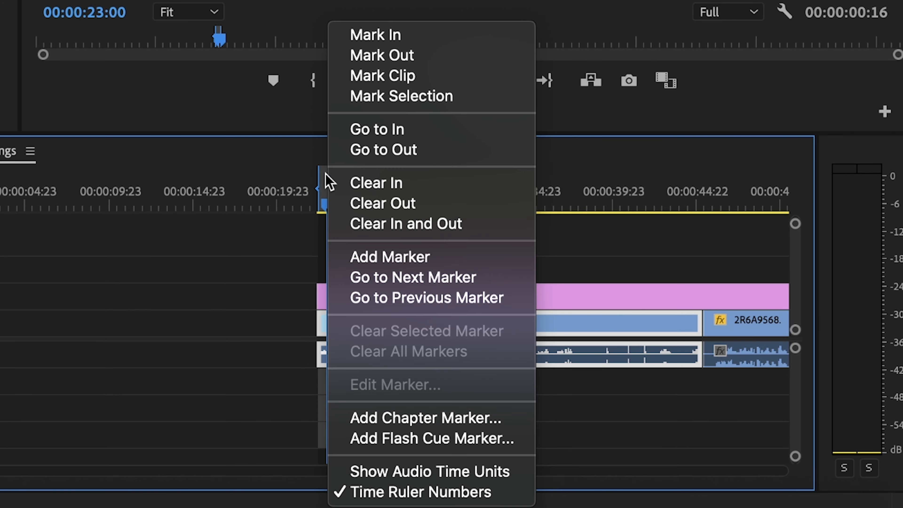
click(392, 229)
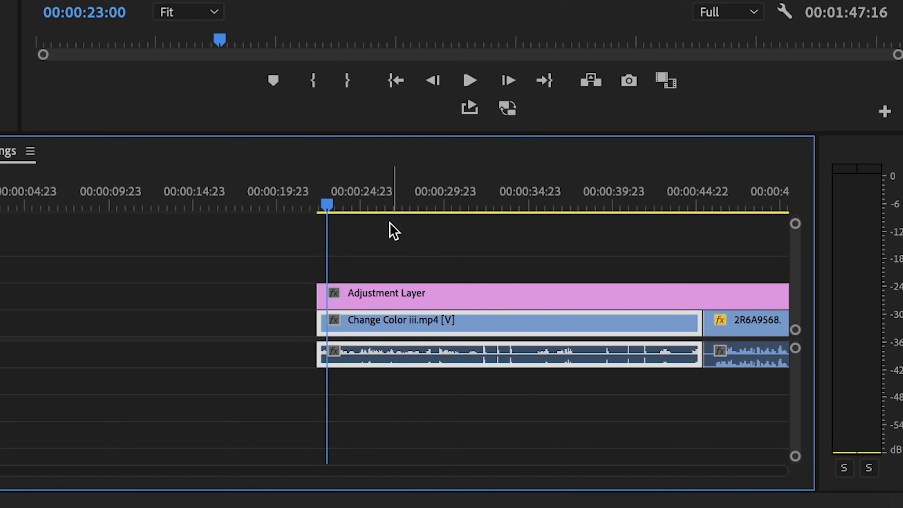